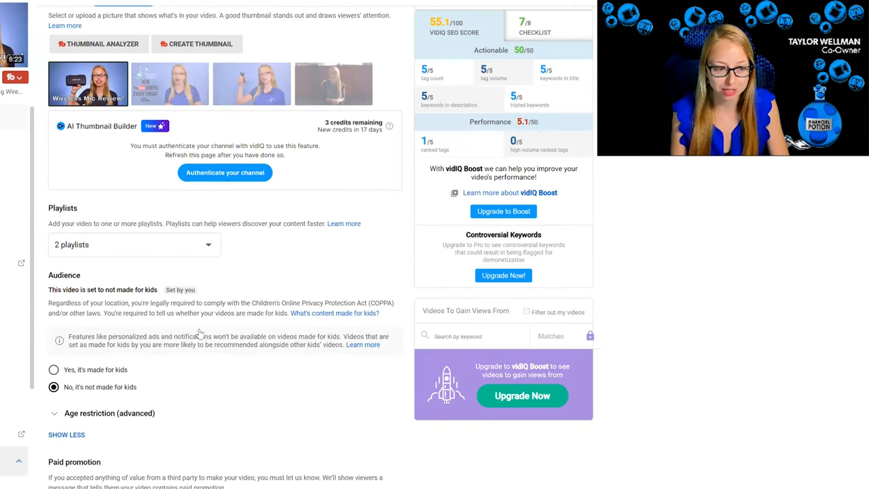
Step: Scroll past Playlists and Audience to the Tags box holding wireless-microphone tags at 489/500 characters
scroll(down, 3)
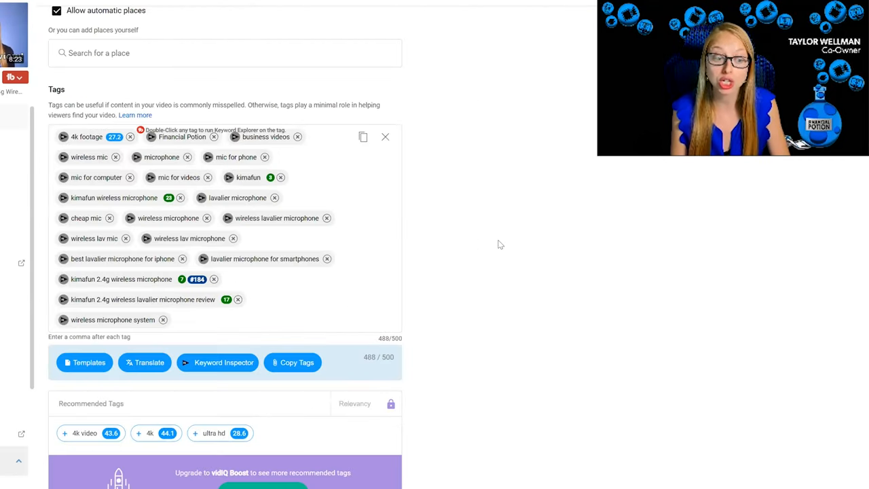
mouse_move(503, 244)
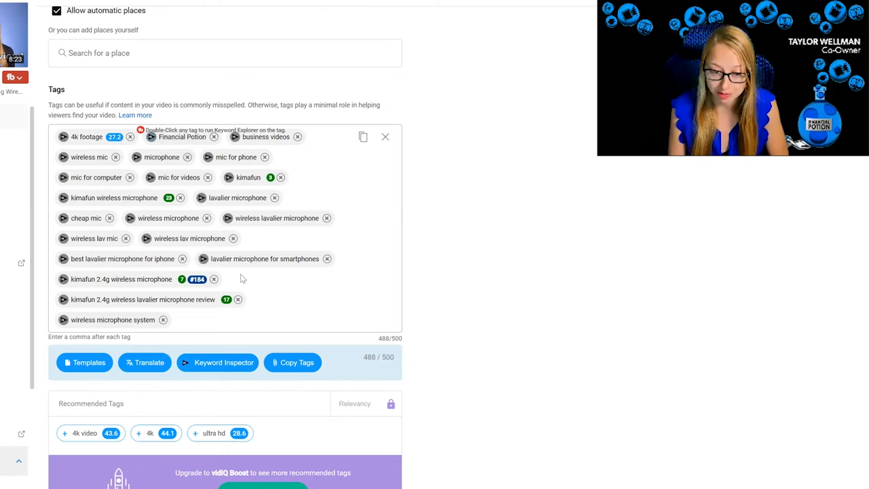
mouse_move(263, 258)
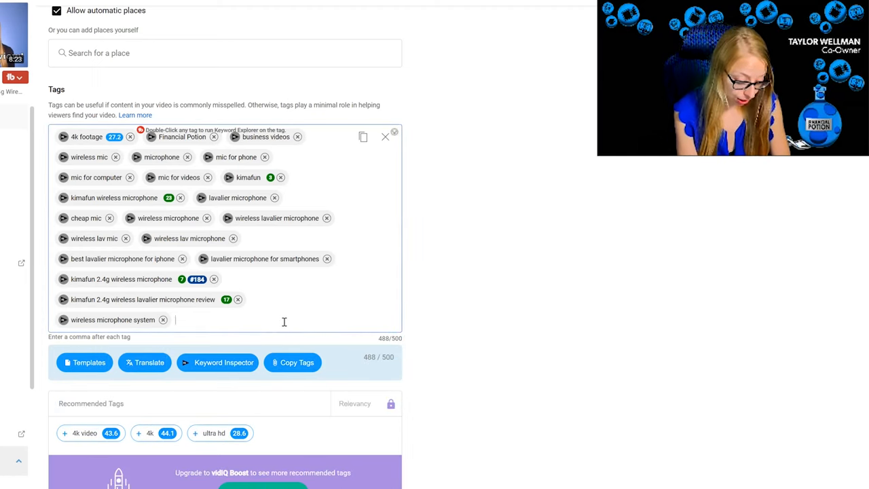
text(Word)
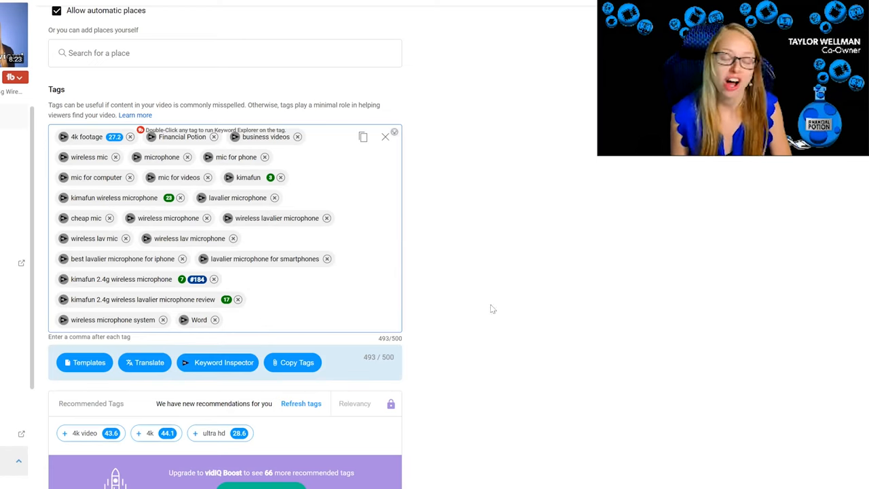
mouse_move(204, 325)
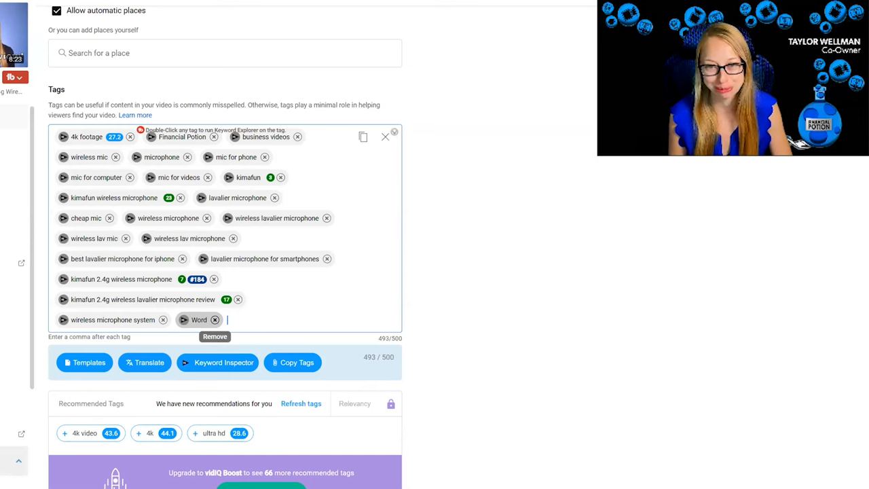
click(215, 321)
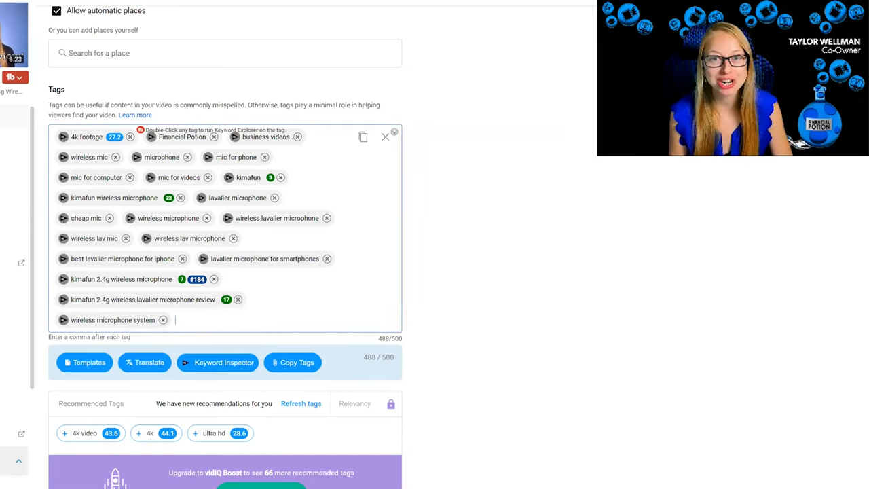